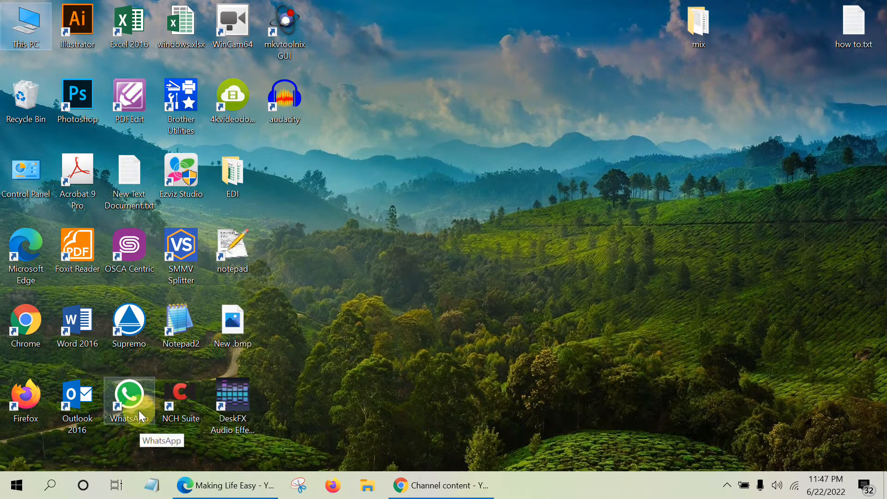
# Launch WhatsApp from the desktop shortcut; it opens full screen on the Profile page.
pyautogui.doubleClick(129, 399)
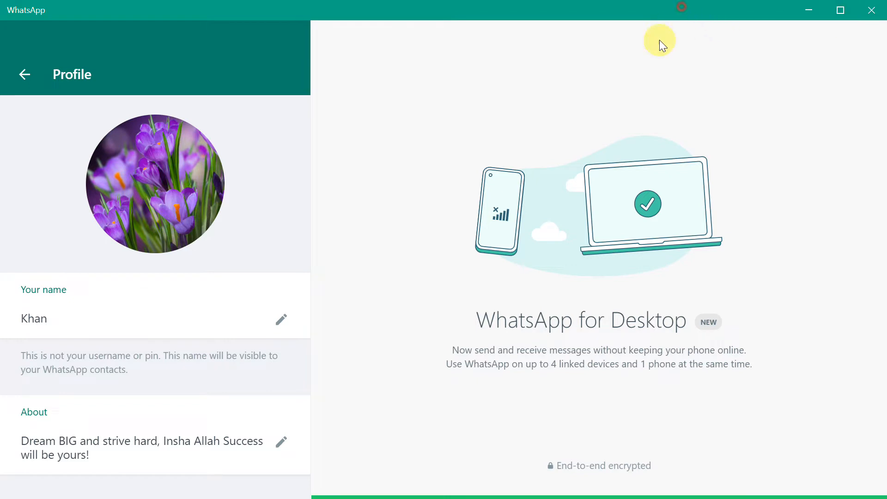
pyautogui.moveTo(482, 80)
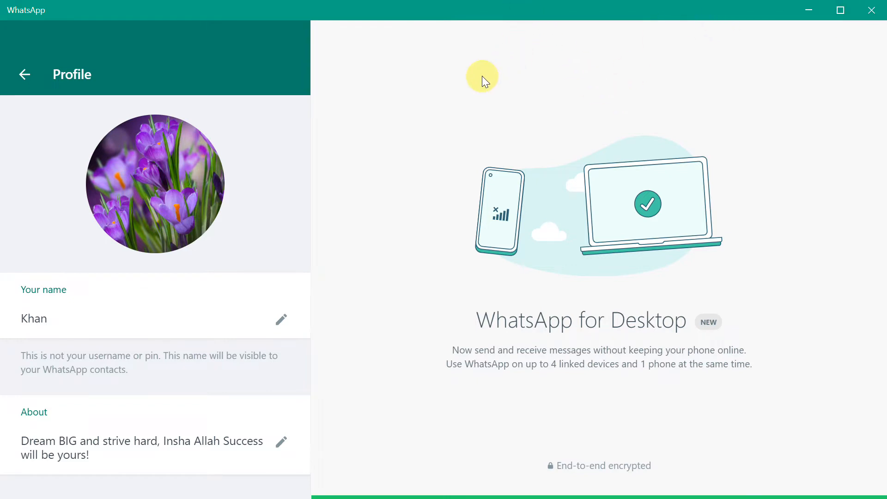
pyautogui.moveTo(581, 46)
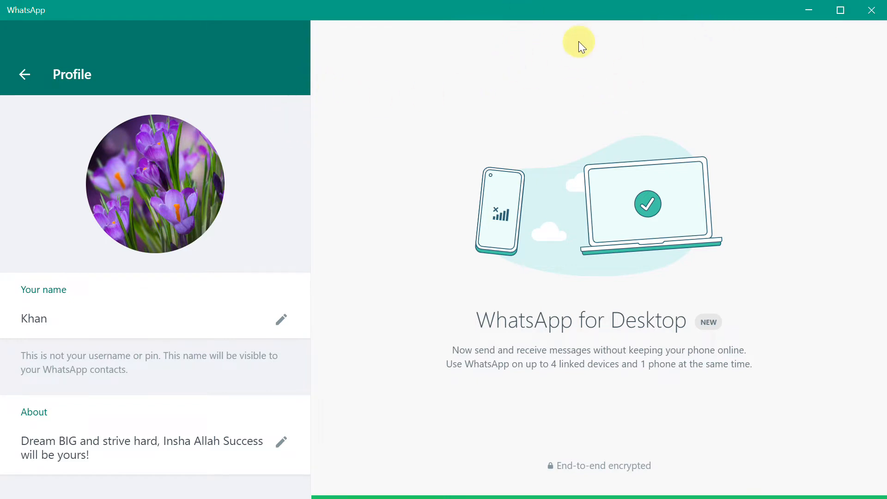
pyautogui.moveTo(330, 270)
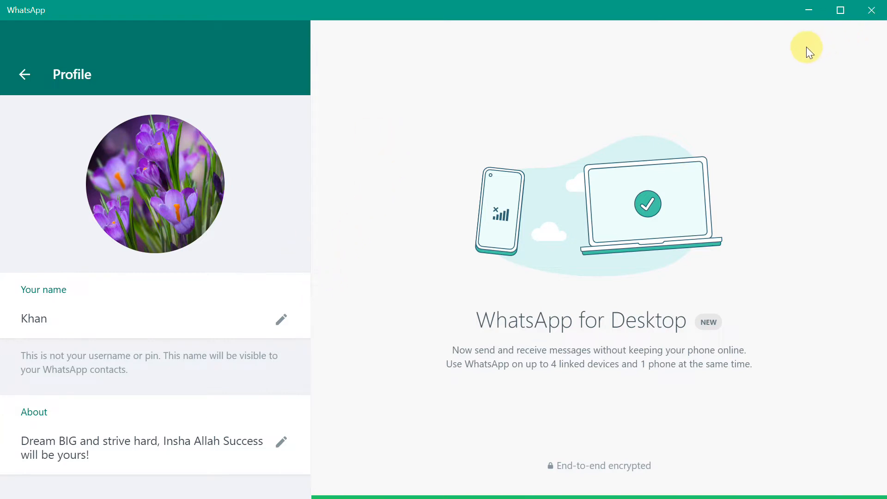
pyautogui.moveTo(873, 11)
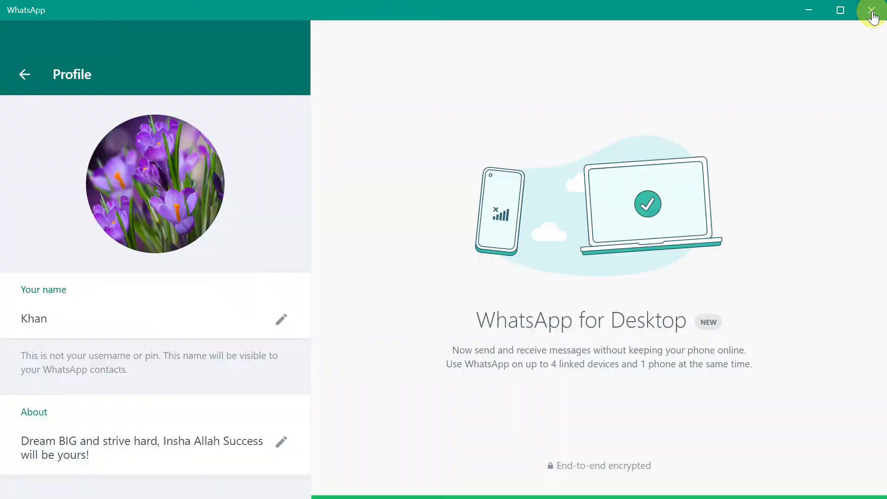
# Close WhatsApp and search %appdata% to open the AppData Roaming folder in File Explorer.
pyautogui.click(873, 10)
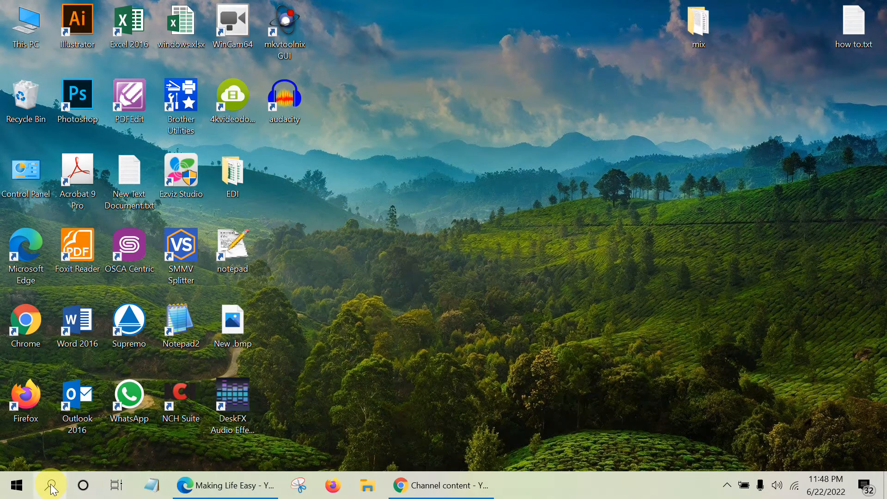
pyautogui.click(50, 485)
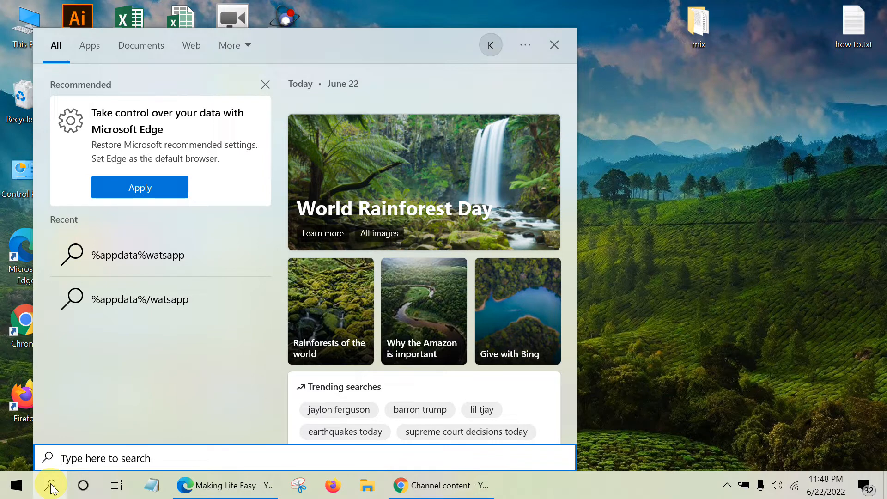
pyautogui.write('%a')
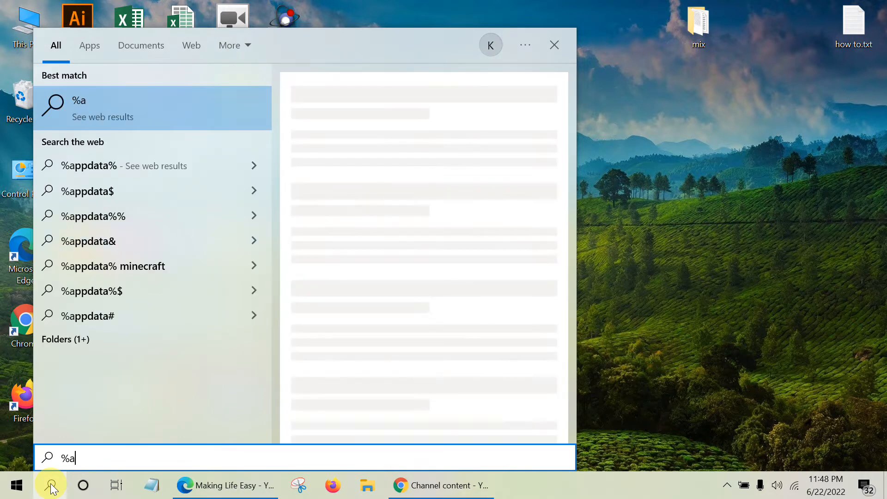
pyautogui.write('ppdat')
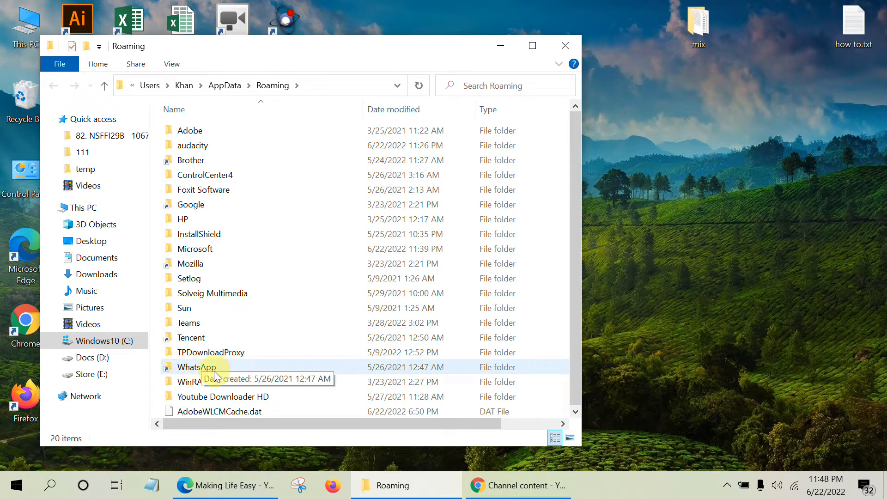
# Open the WhatsApp data folder inside Roaming, showing its logs and settings.json.
pyautogui.doubleClick(190, 366)
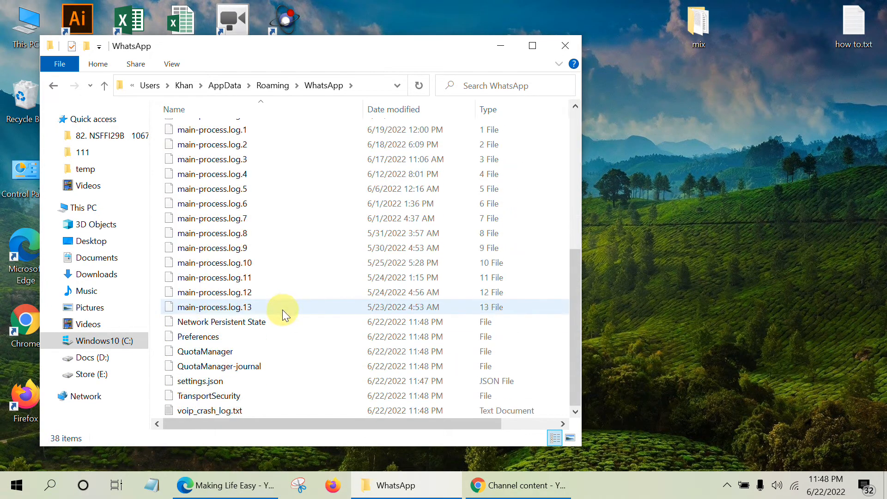
pyautogui.moveTo(188, 385)
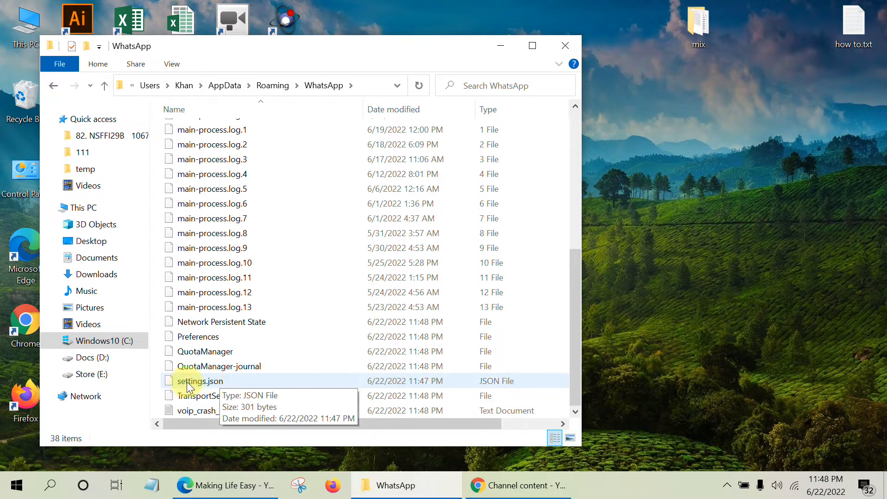
pyautogui.moveTo(218, 390)
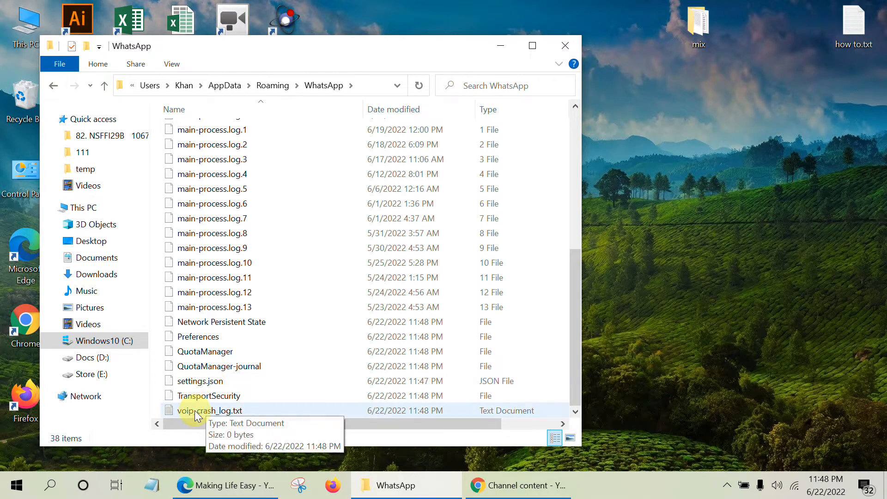
# Edit settings.json in Notepad so isFullScreen is false, save it and close Notepad.
pyautogui.doubleClick(211, 410)
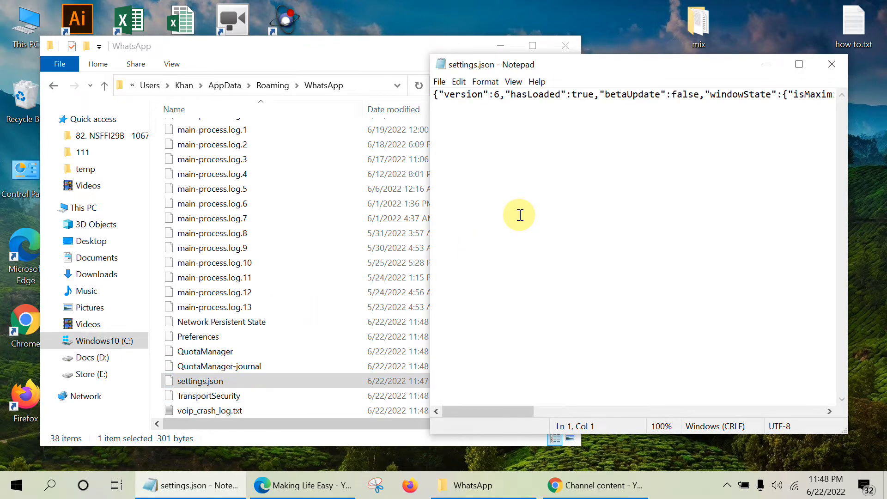
pyautogui.moveTo(695, 102)
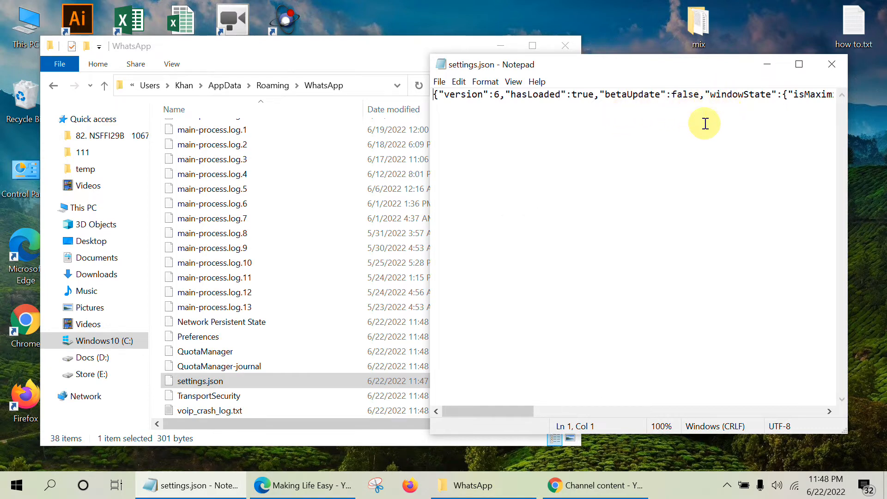
pyautogui.moveTo(484, 411); pyautogui.dragTo(541, 411)
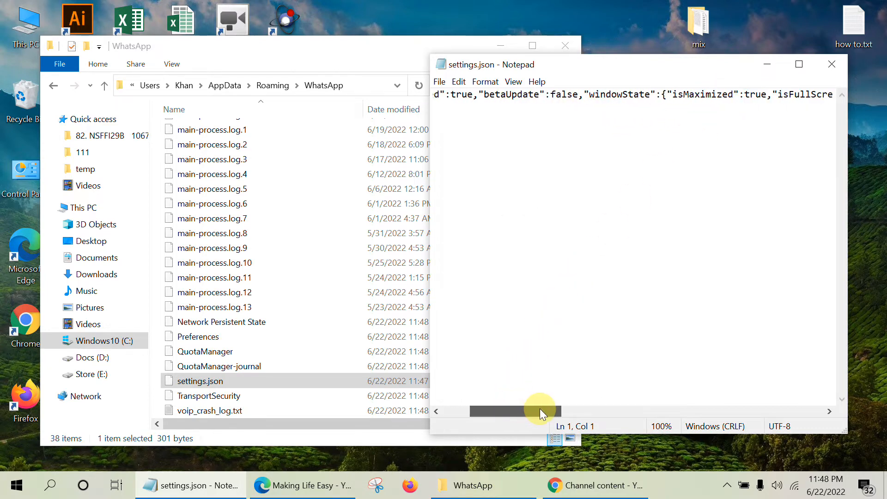
pyautogui.moveTo(540, 410); pyautogui.dragTo(580, 410)
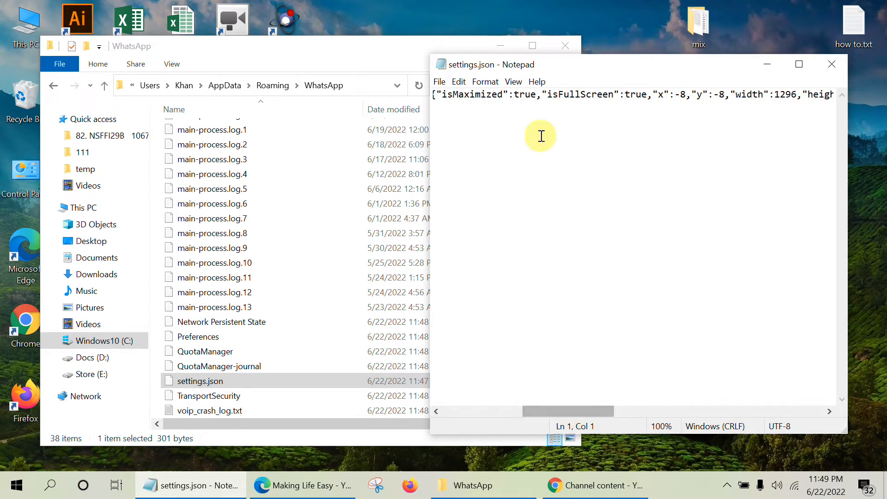
pyautogui.moveTo(576, 103)
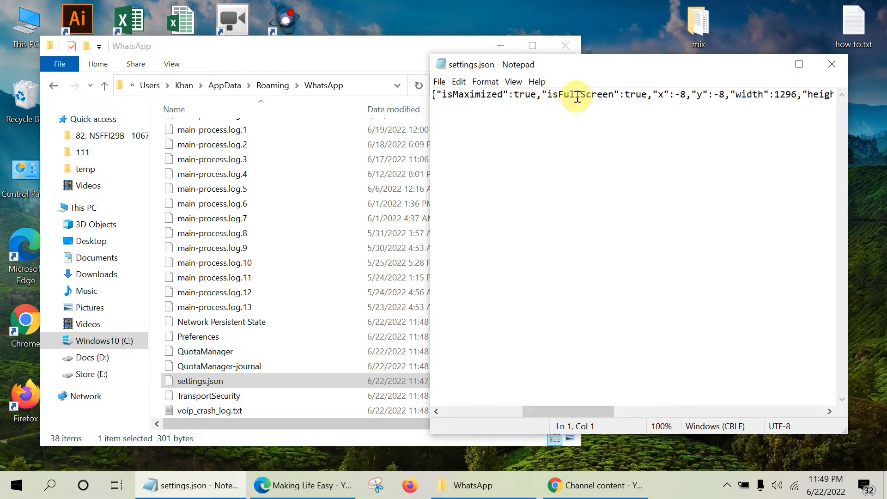
pyautogui.moveTo(645, 98)
pyautogui.write('fals')
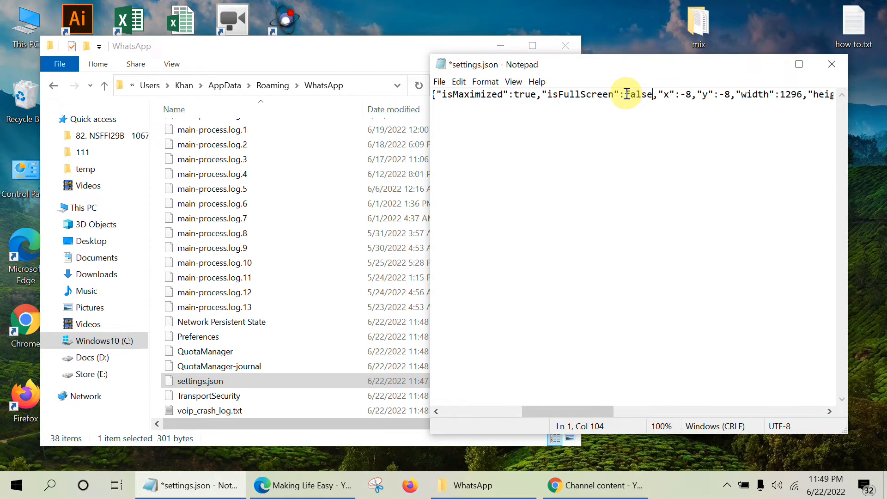
pyautogui.click(439, 81)
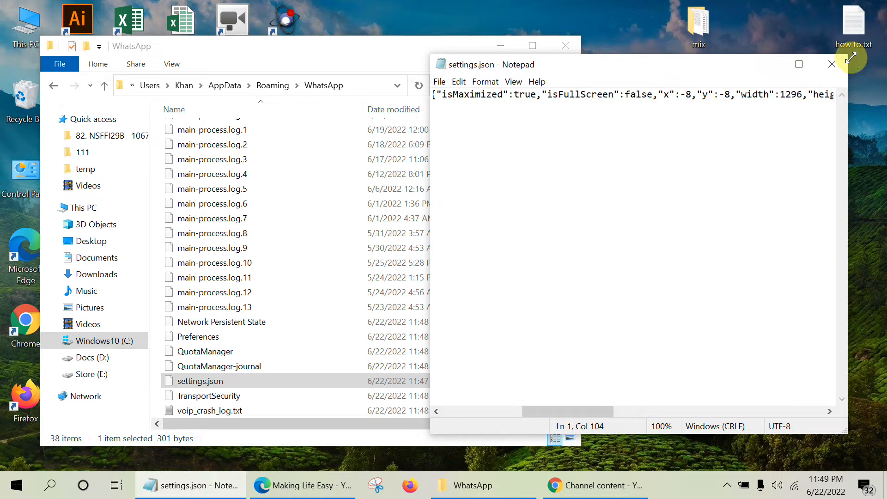
pyautogui.click(831, 64)
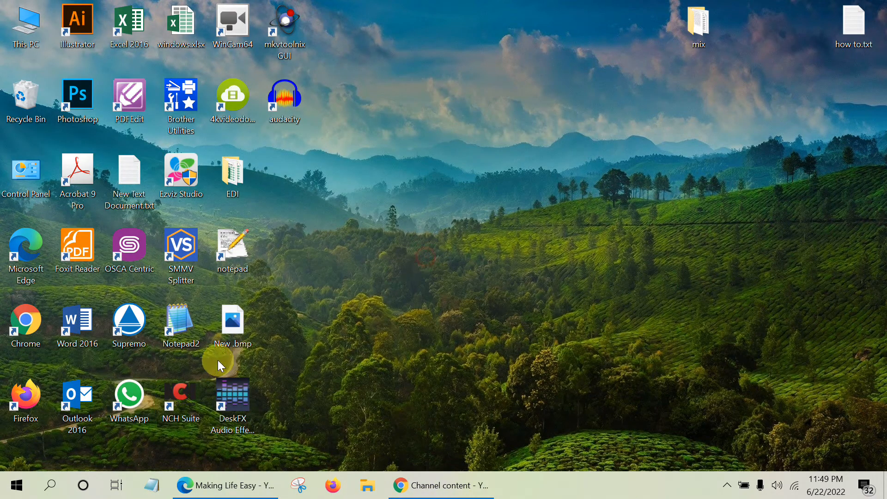
# Relaunch WhatsApp from the desktop shortcut so it opens as a normal window.
pyautogui.doubleClick(129, 394)
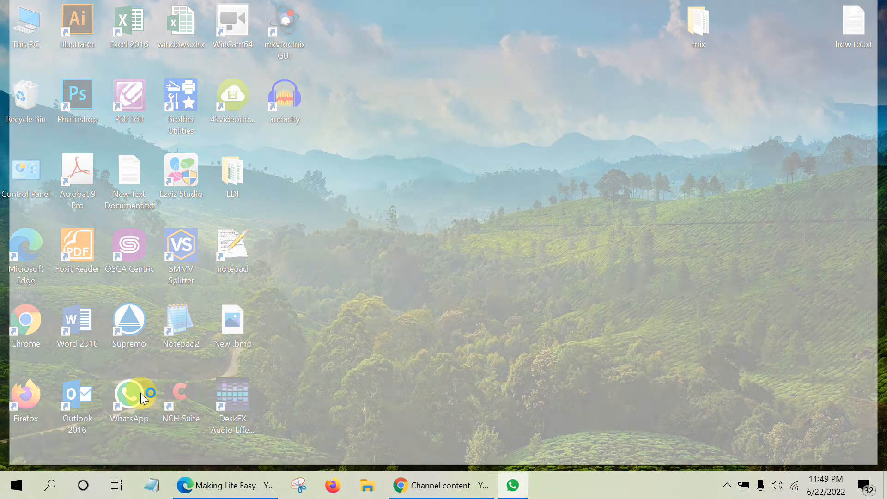
pyautogui.doubleClick(130, 396)
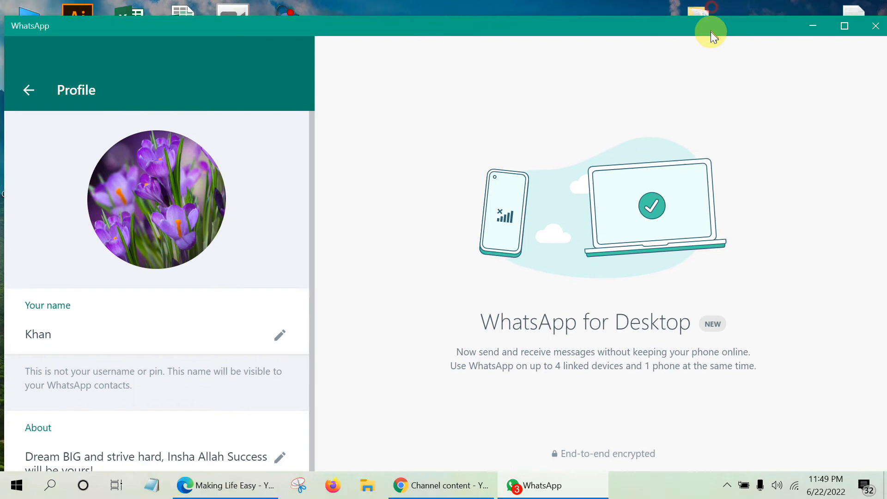
# Restore, shrink and move the WhatsApp window to confirm it is resizable, then close it.
pyautogui.click(843, 26)
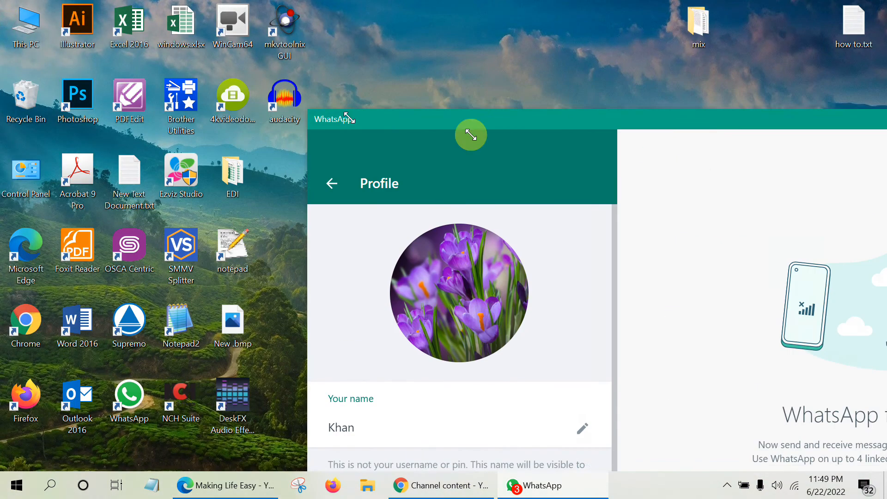
pyautogui.moveTo(470, 135); pyautogui.dragTo(666, 41)
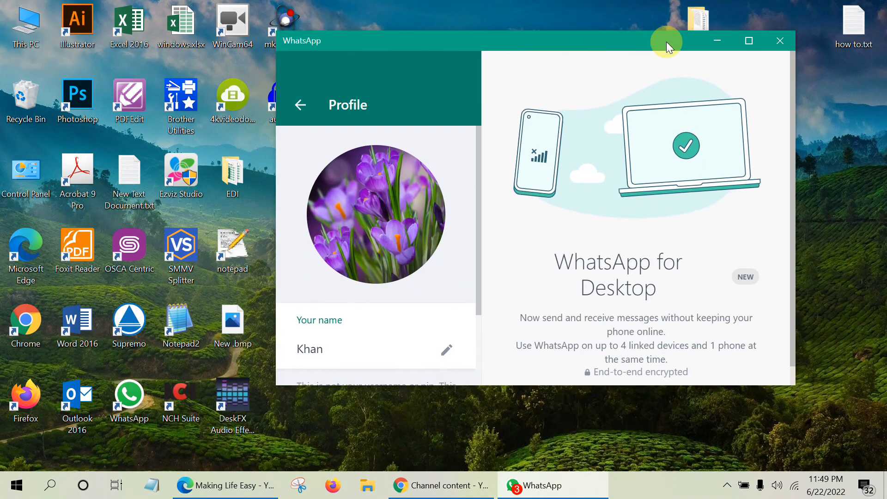
pyautogui.moveTo(666, 40); pyautogui.dragTo(732, 27)
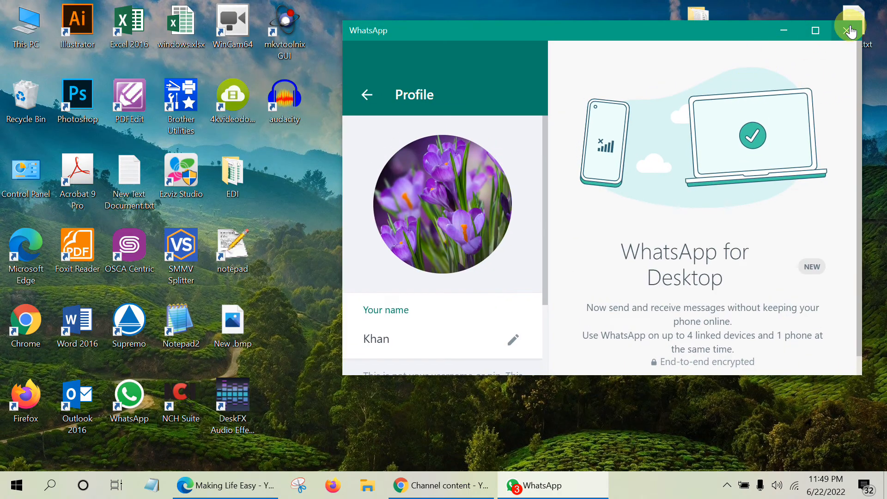
pyautogui.click(815, 30)
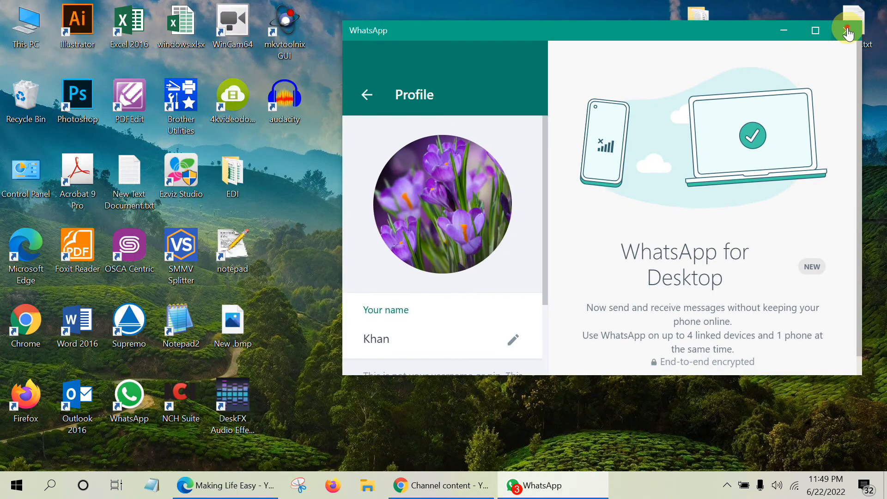
pyautogui.click(847, 30)
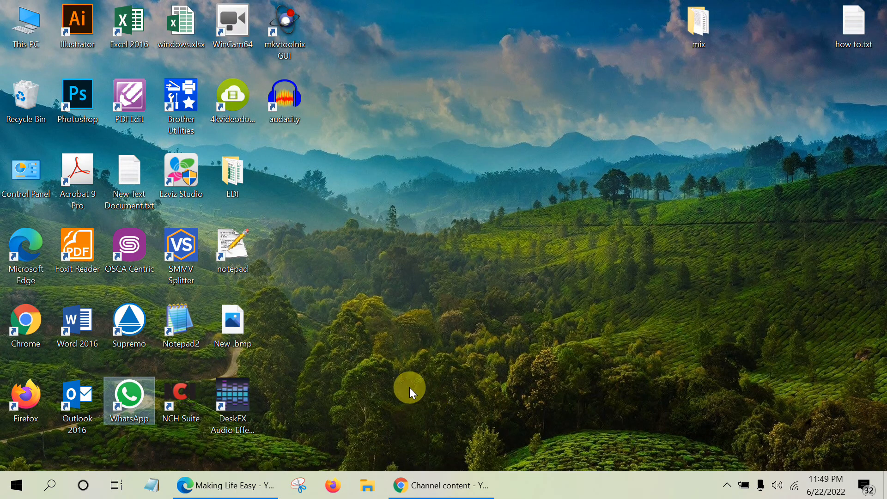
pyautogui.moveTo(389, 435)
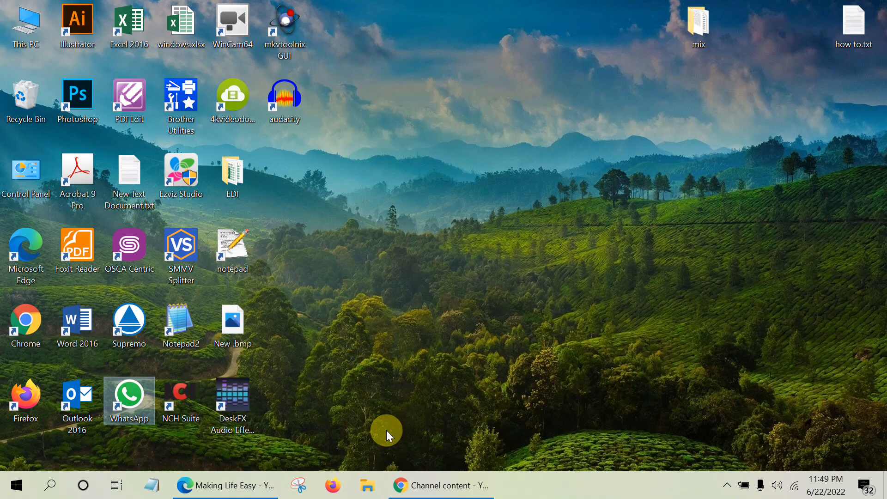